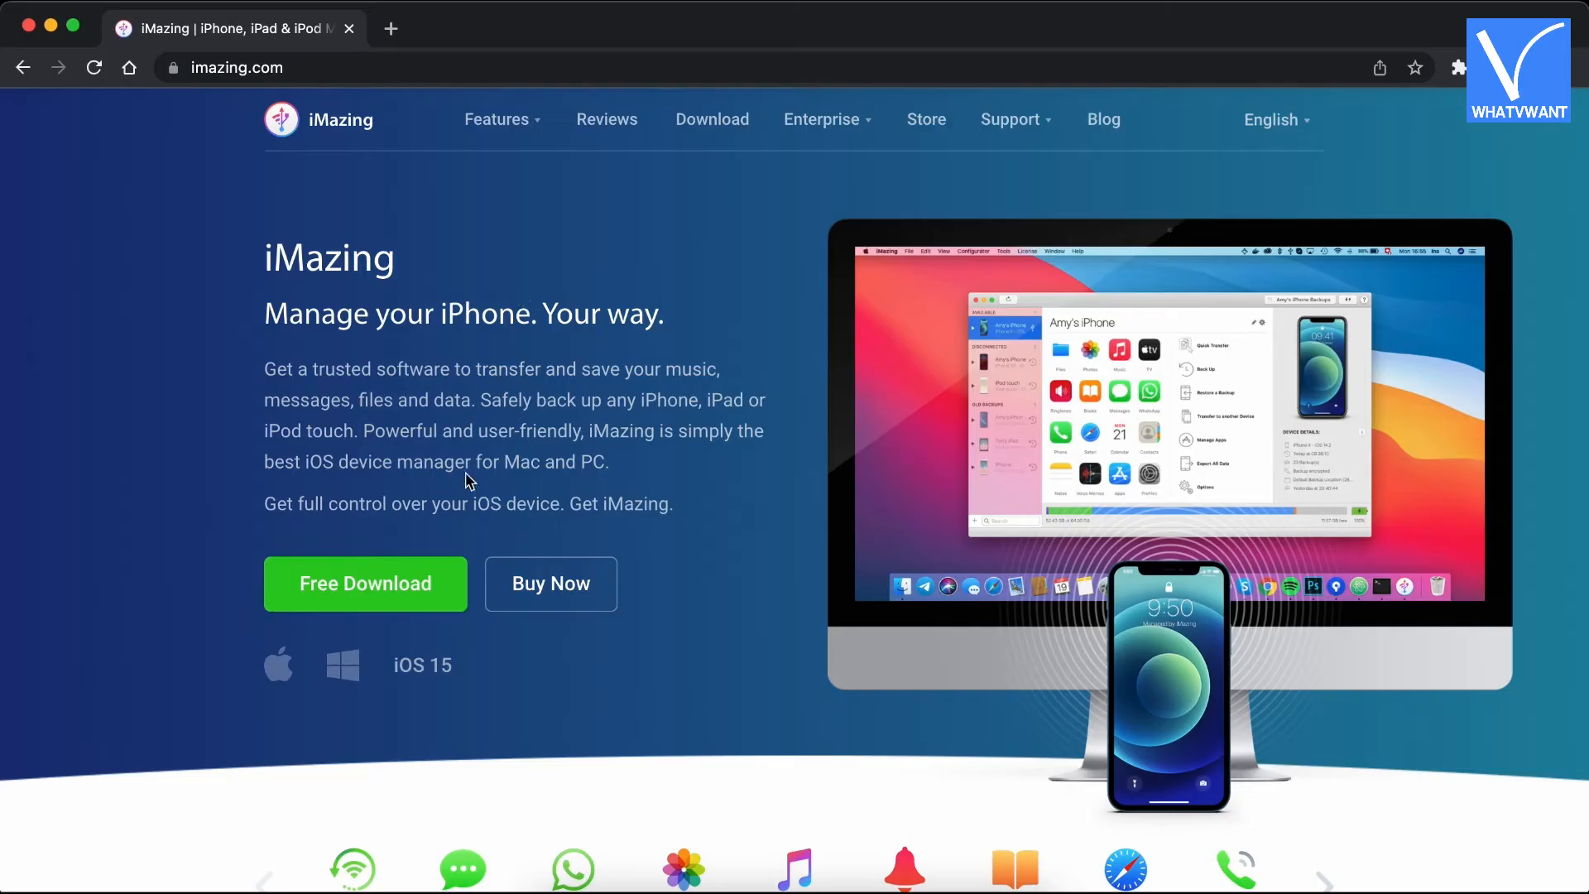
mouse_move(659, 547)
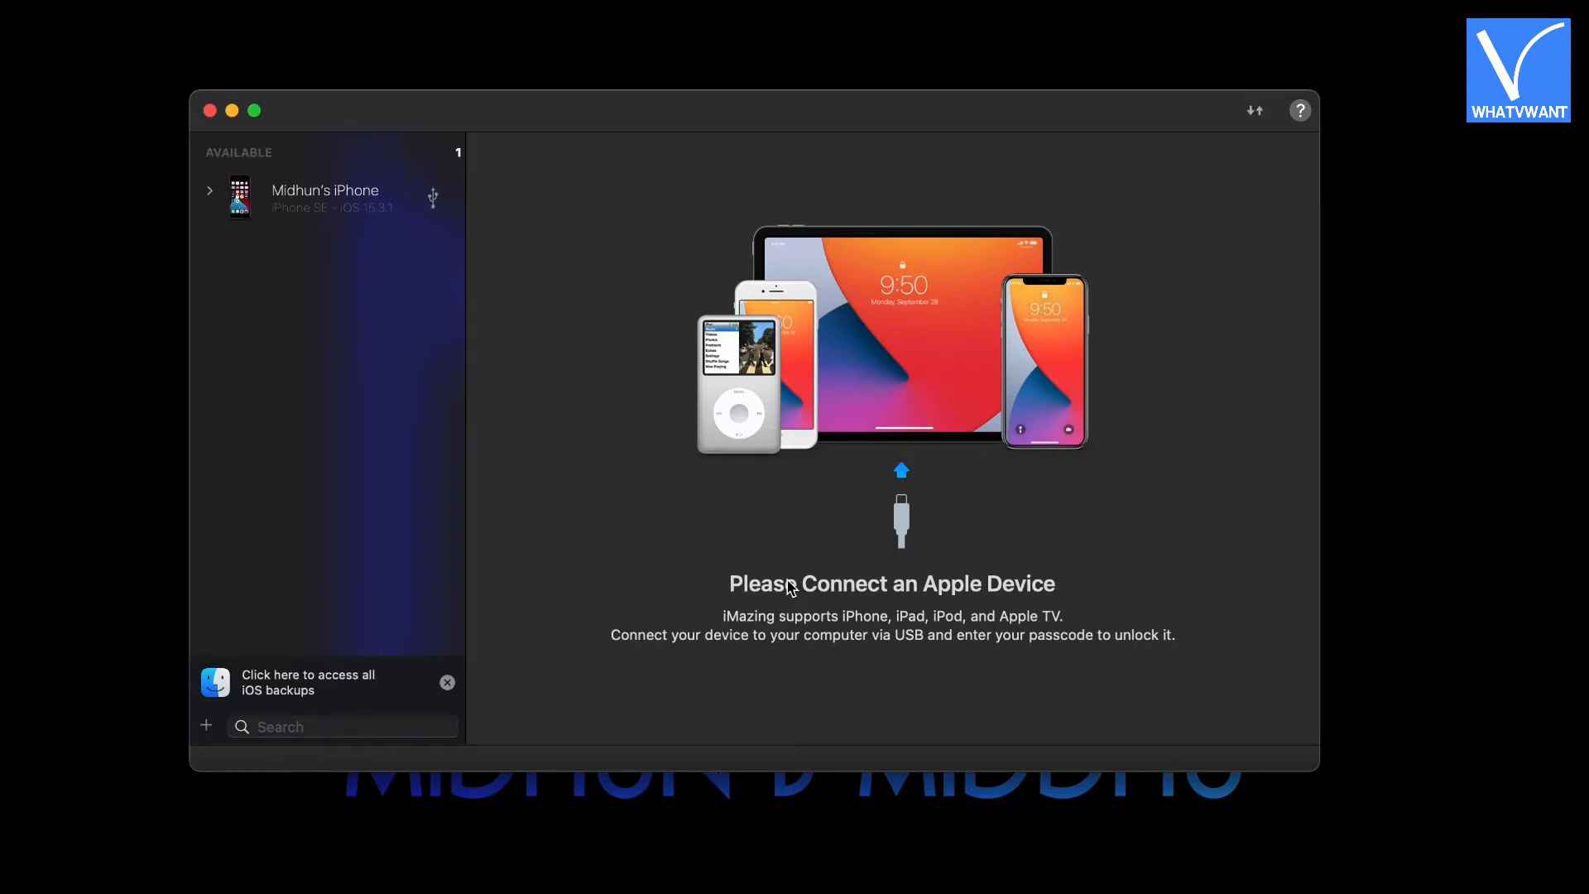
Select the connected iPhone and open its Apps section listing the seven installed apps.
left_click(325, 197)
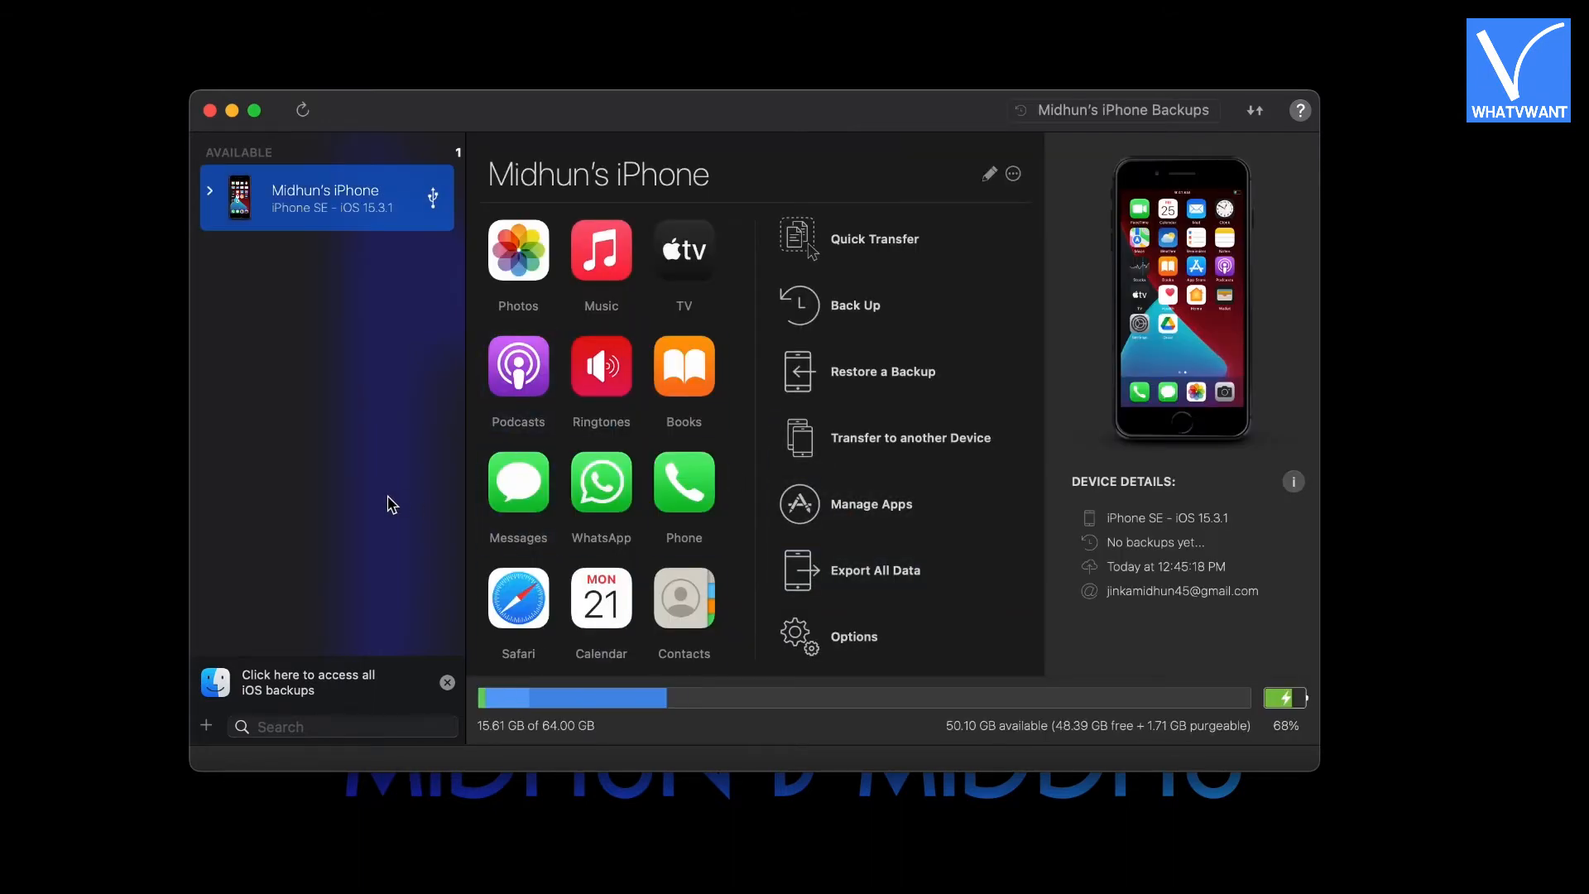
left_click(518, 482)
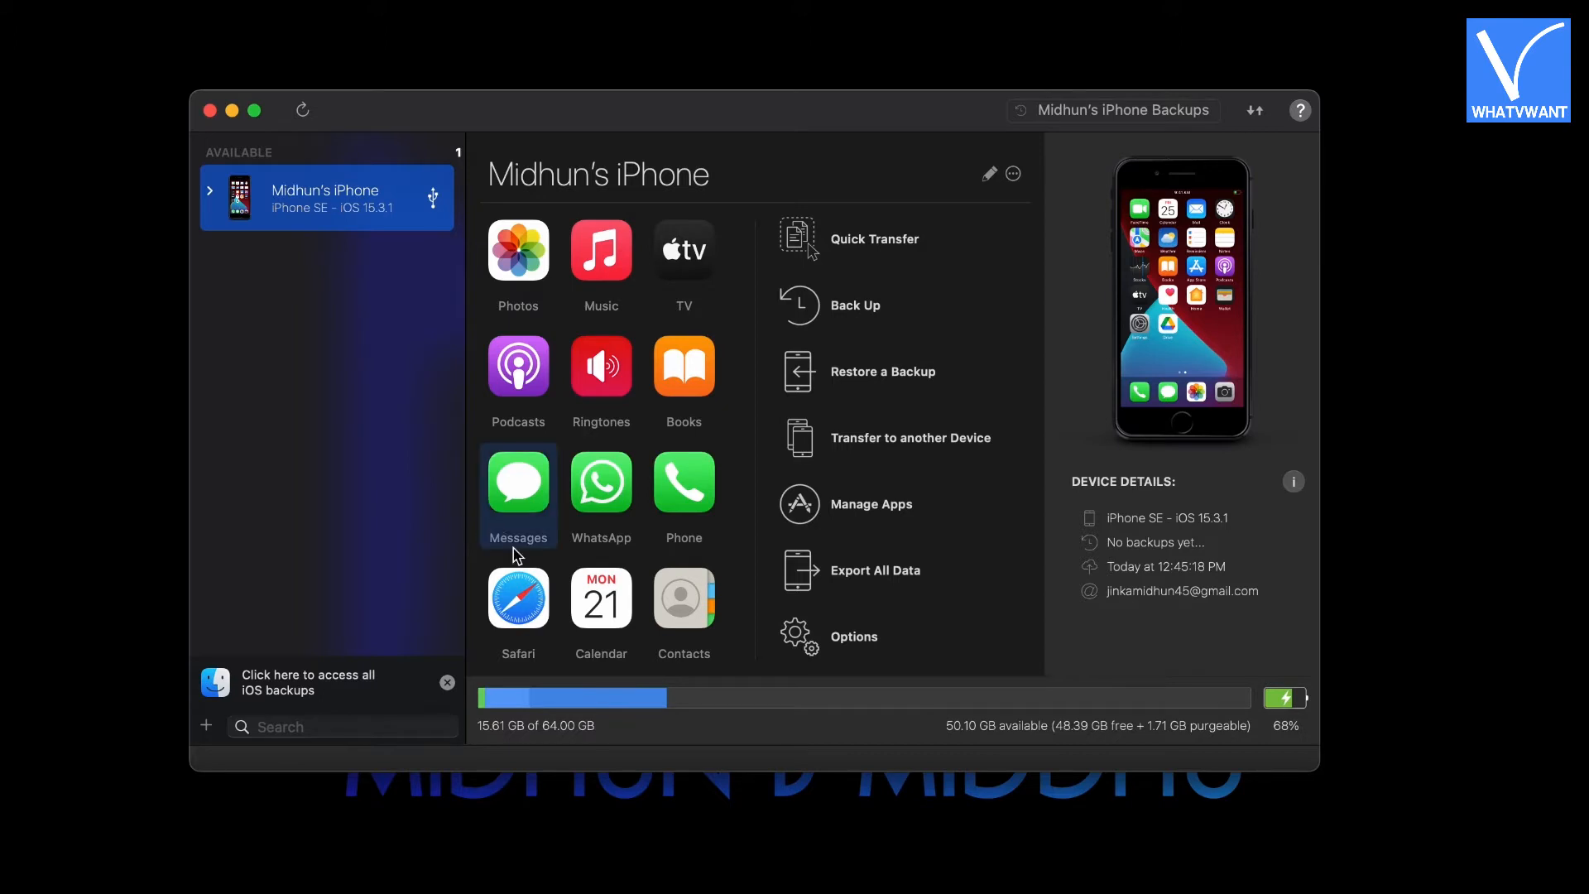
scroll("down", 3)
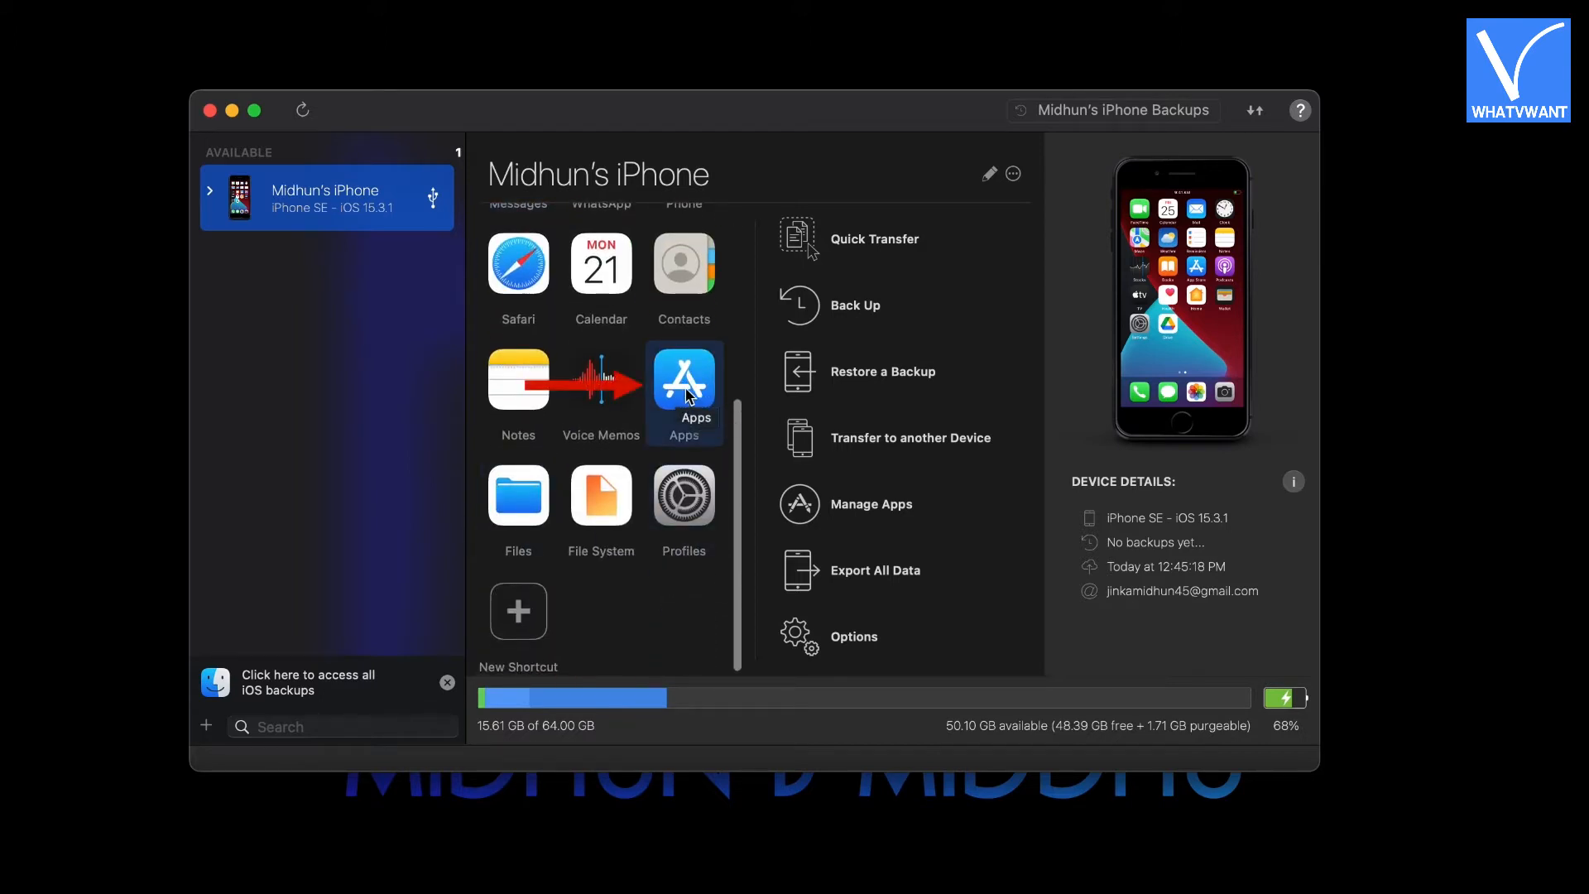
left_click(685, 380)
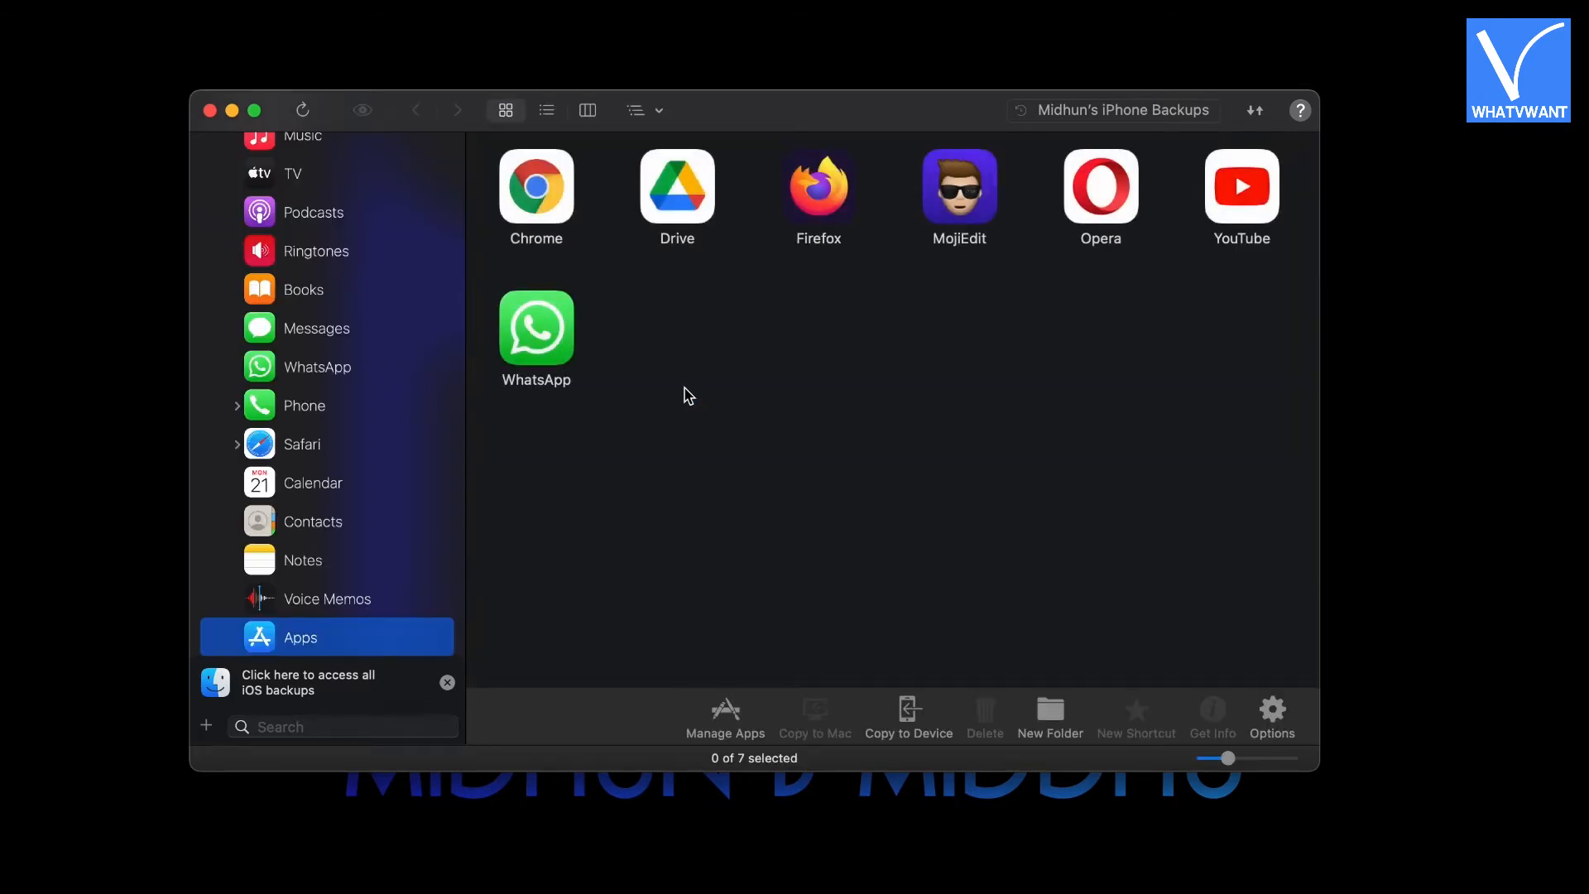
mouse_move(1042, 257)
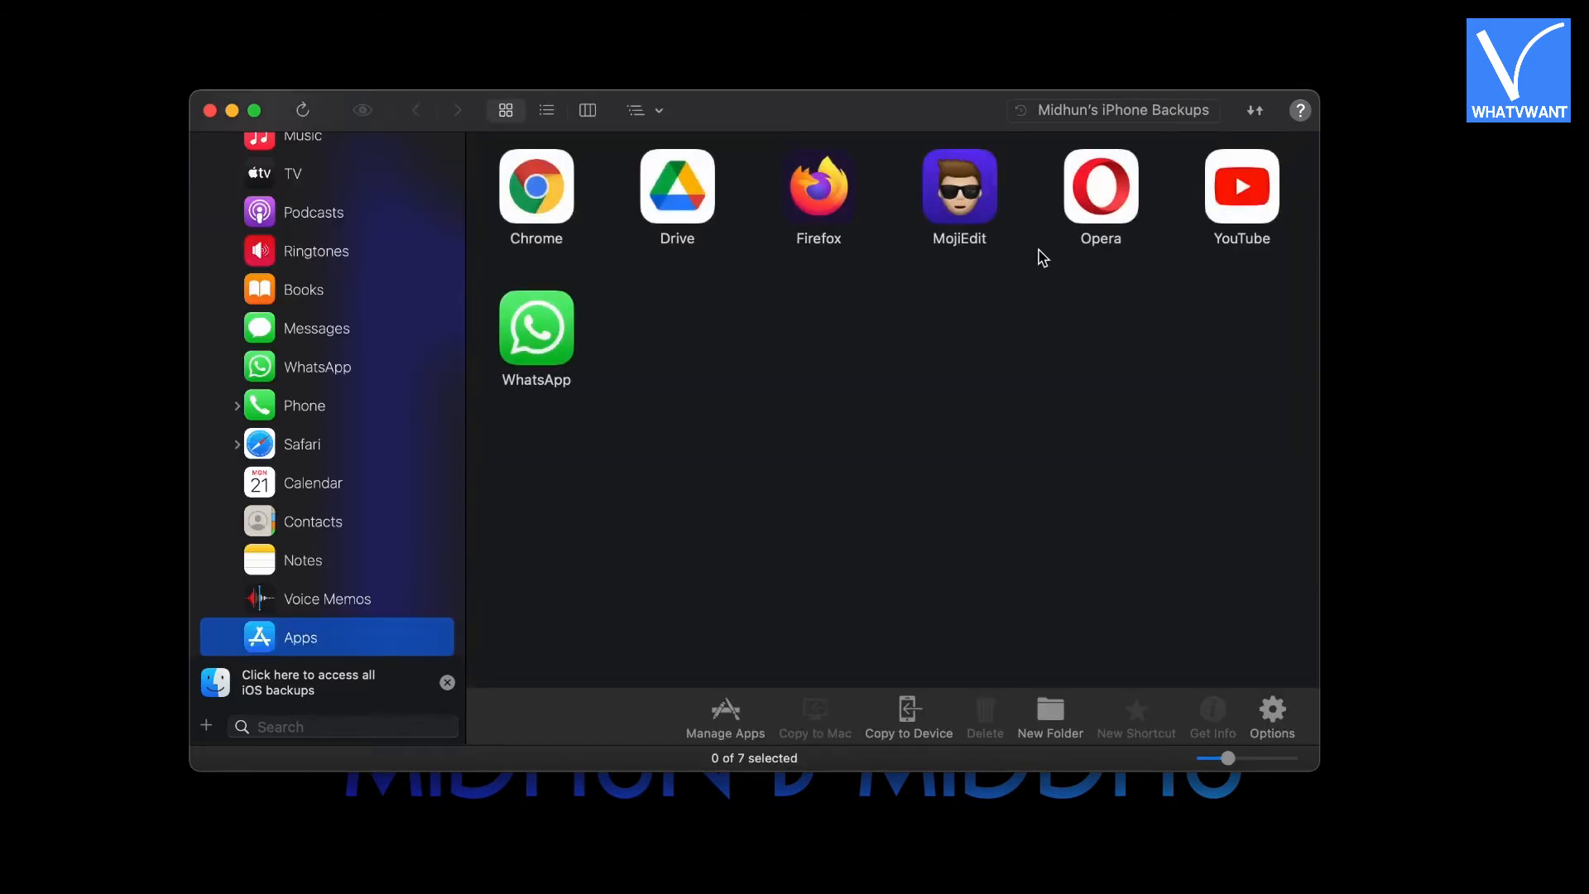
Select MojiEdit, delete it, and confirm Yes in the Uninstall dialog.
left_click(957, 190)
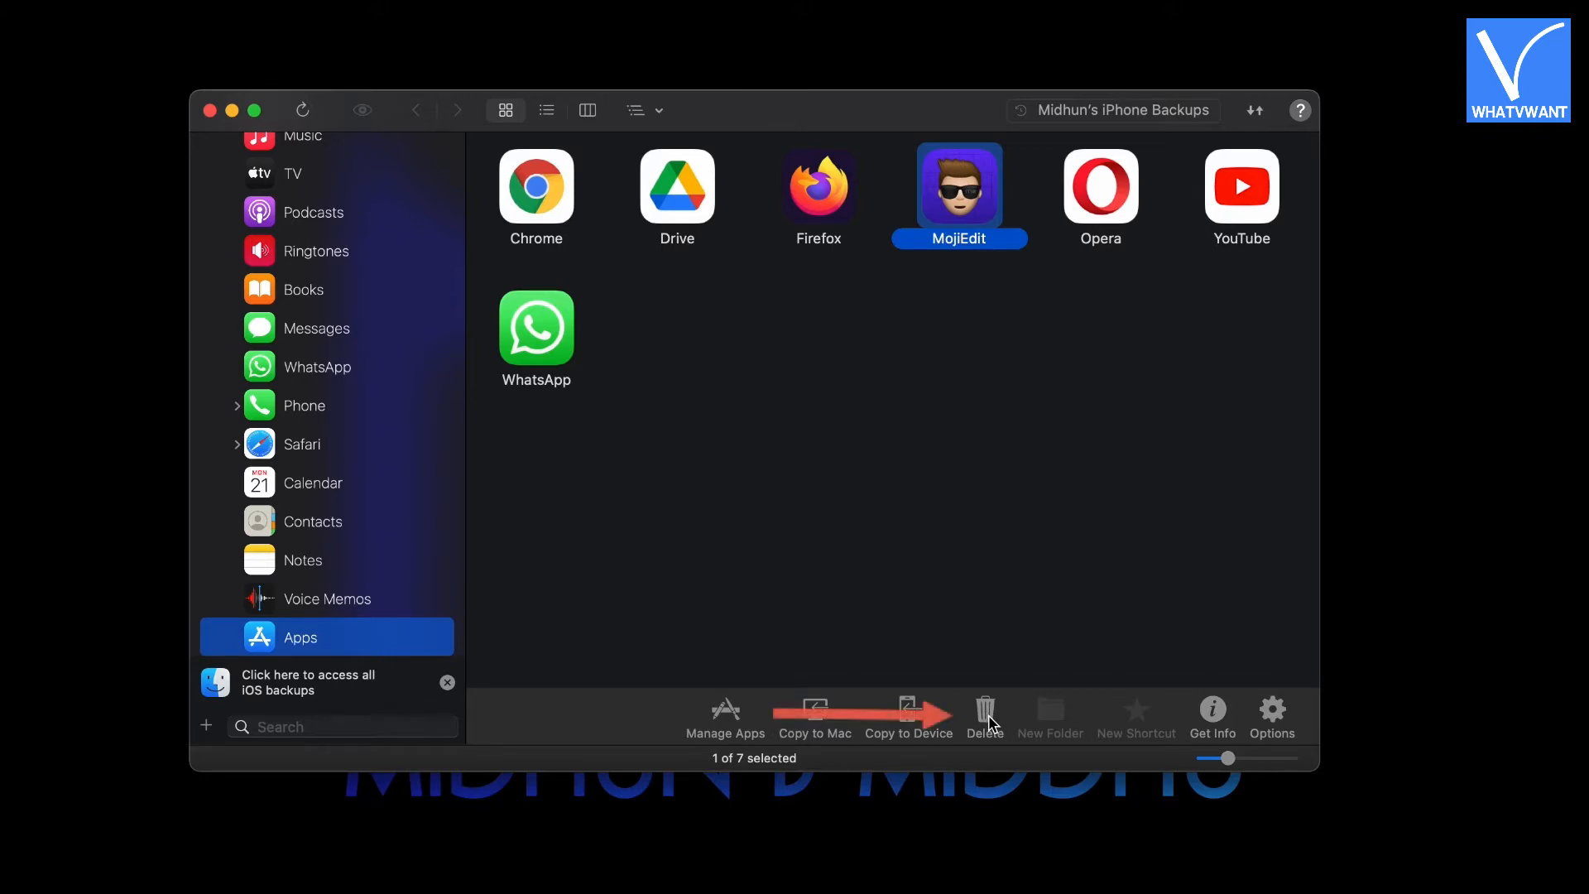
left_click(984, 717)
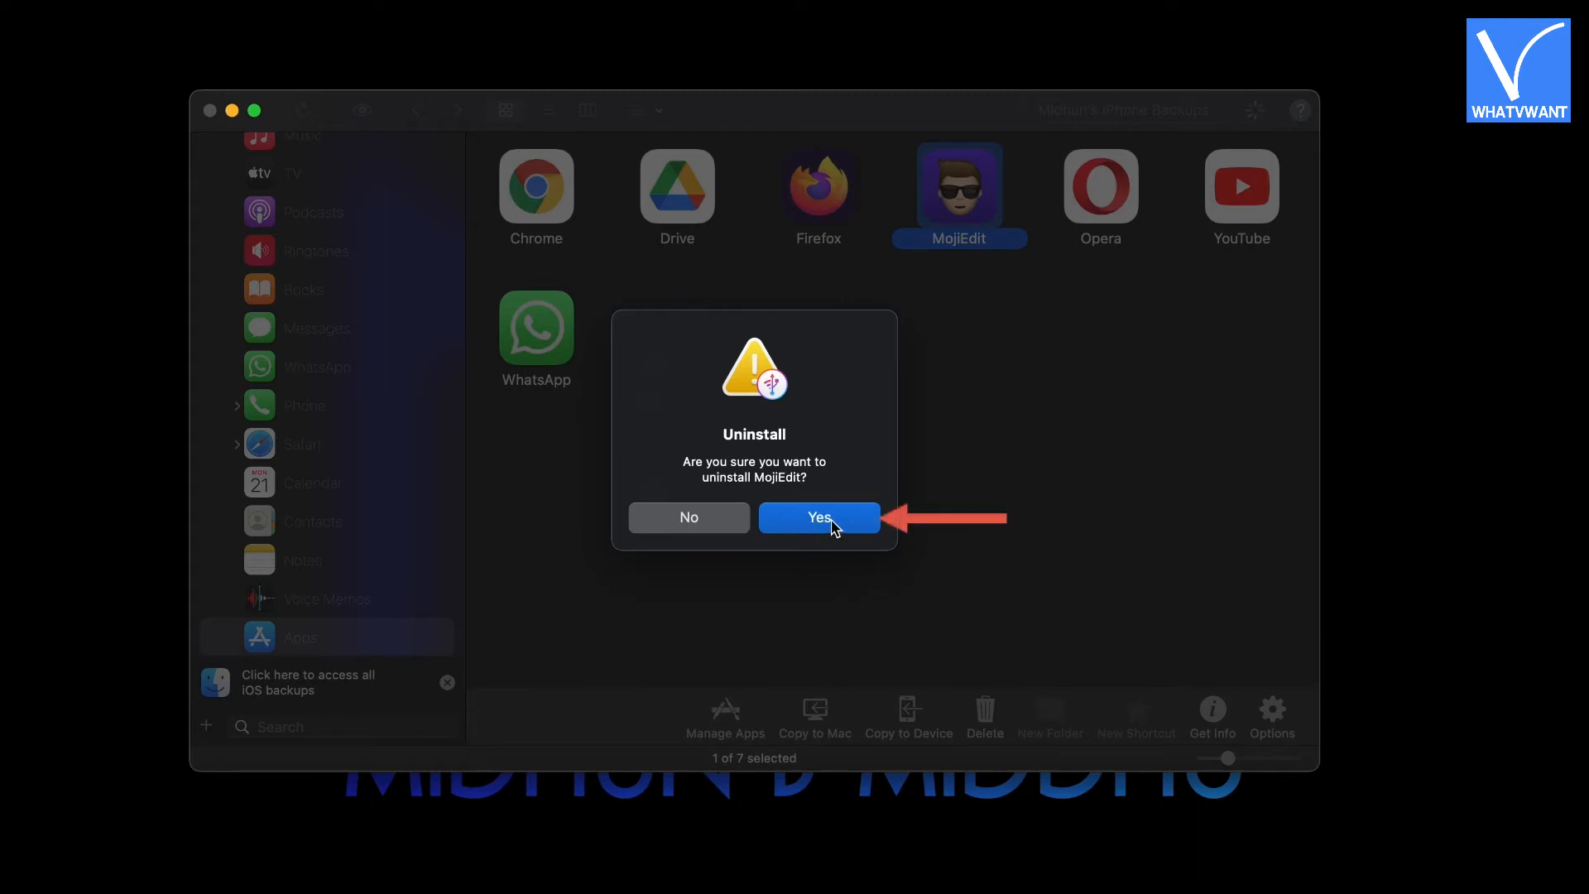
left_click(818, 516)
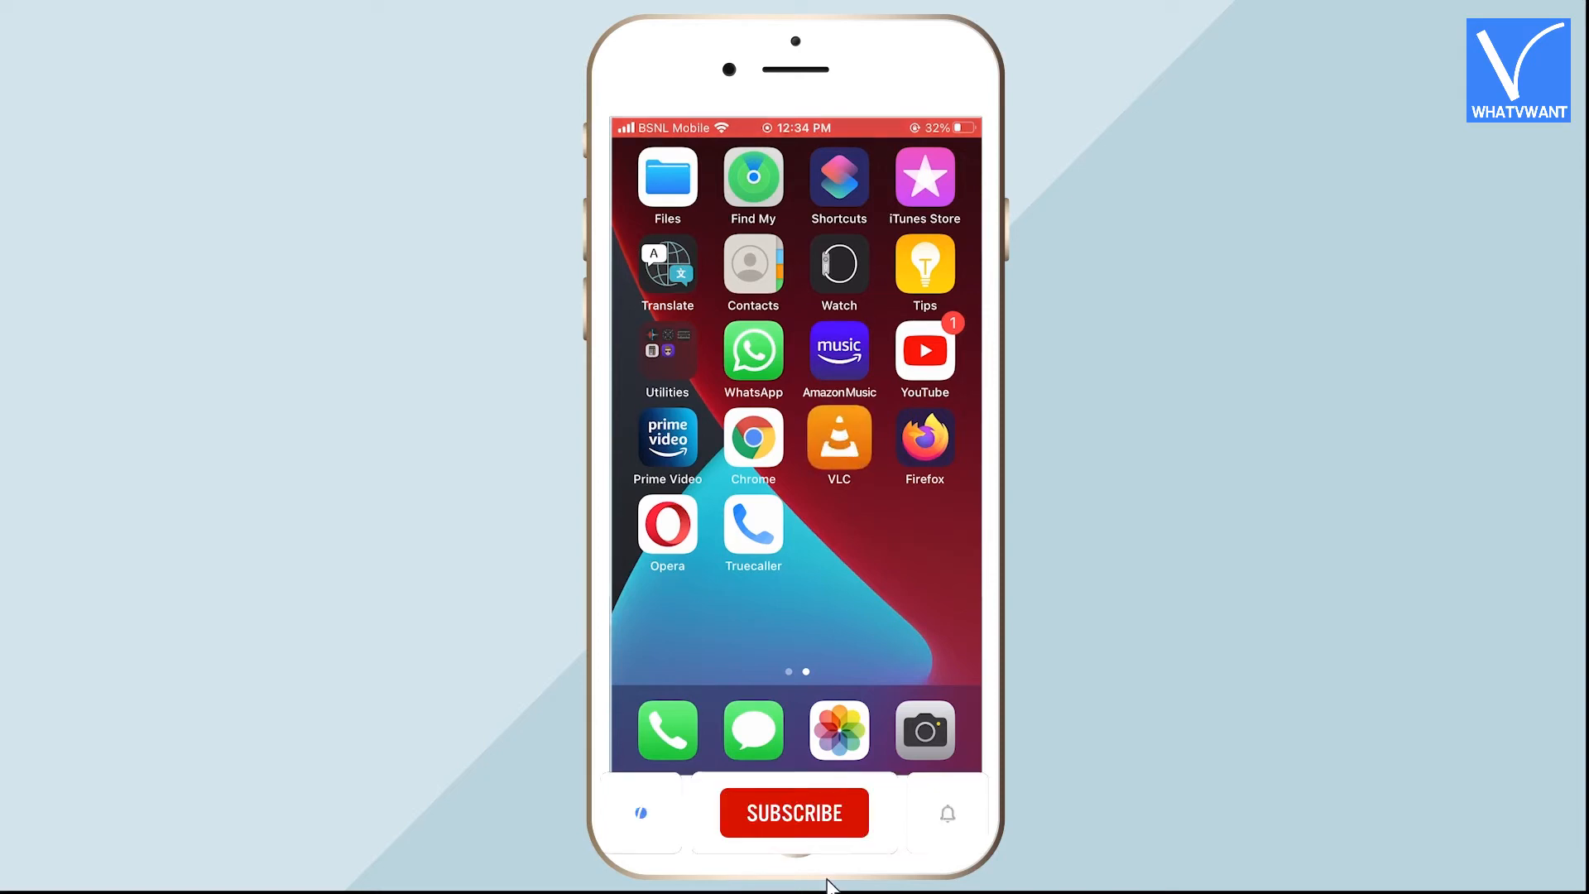
Long-press VLC, choose Remove App, then Delete App and confirm Delete.
left_click(839, 443)
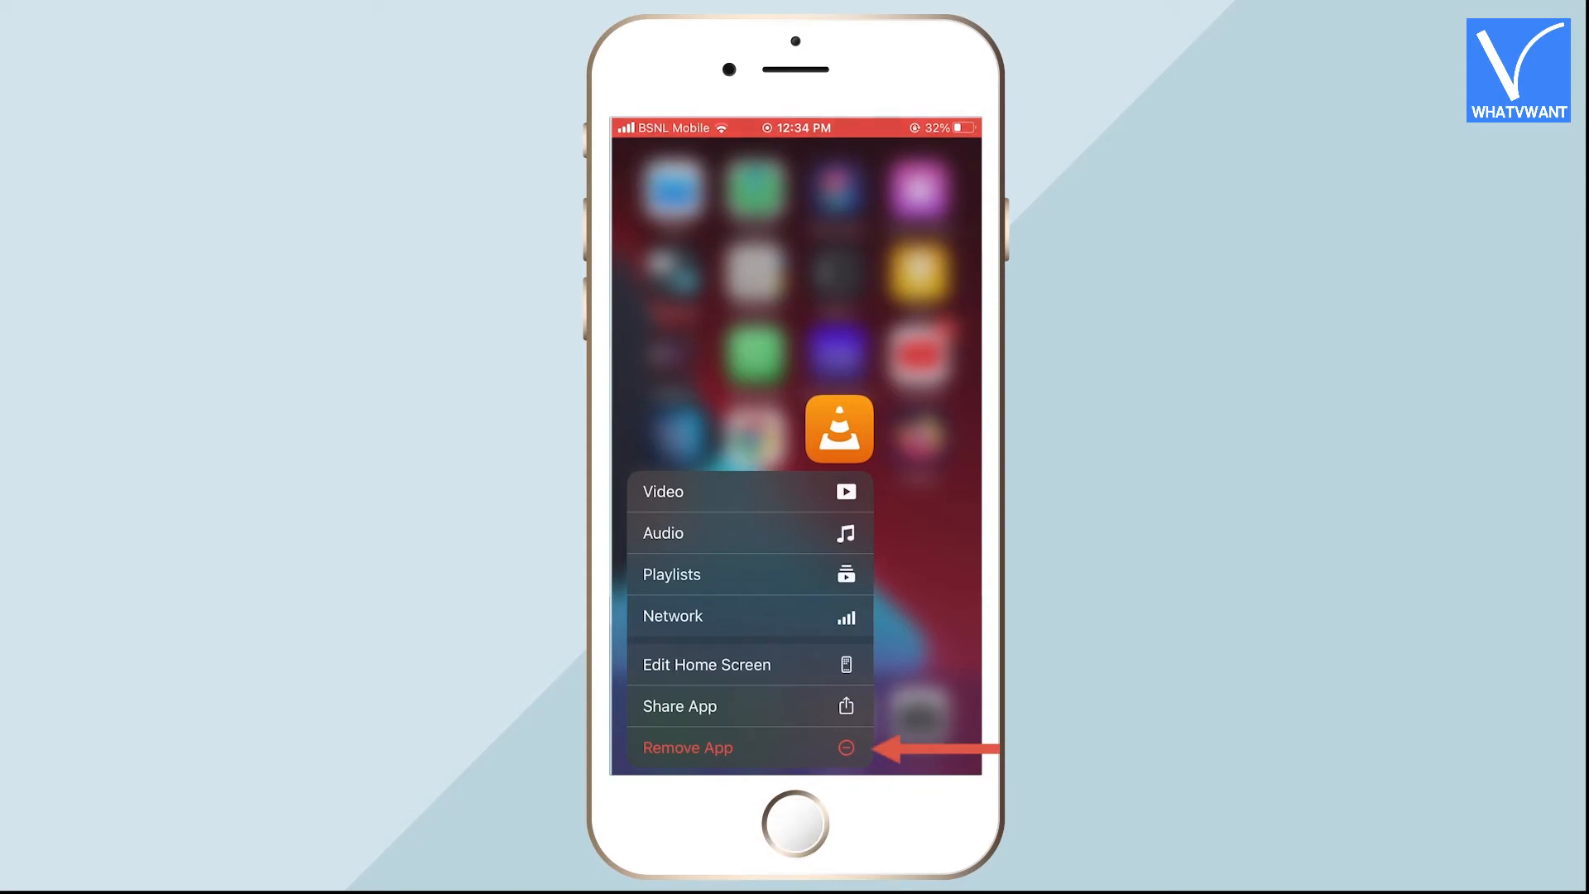
left_click(687, 748)
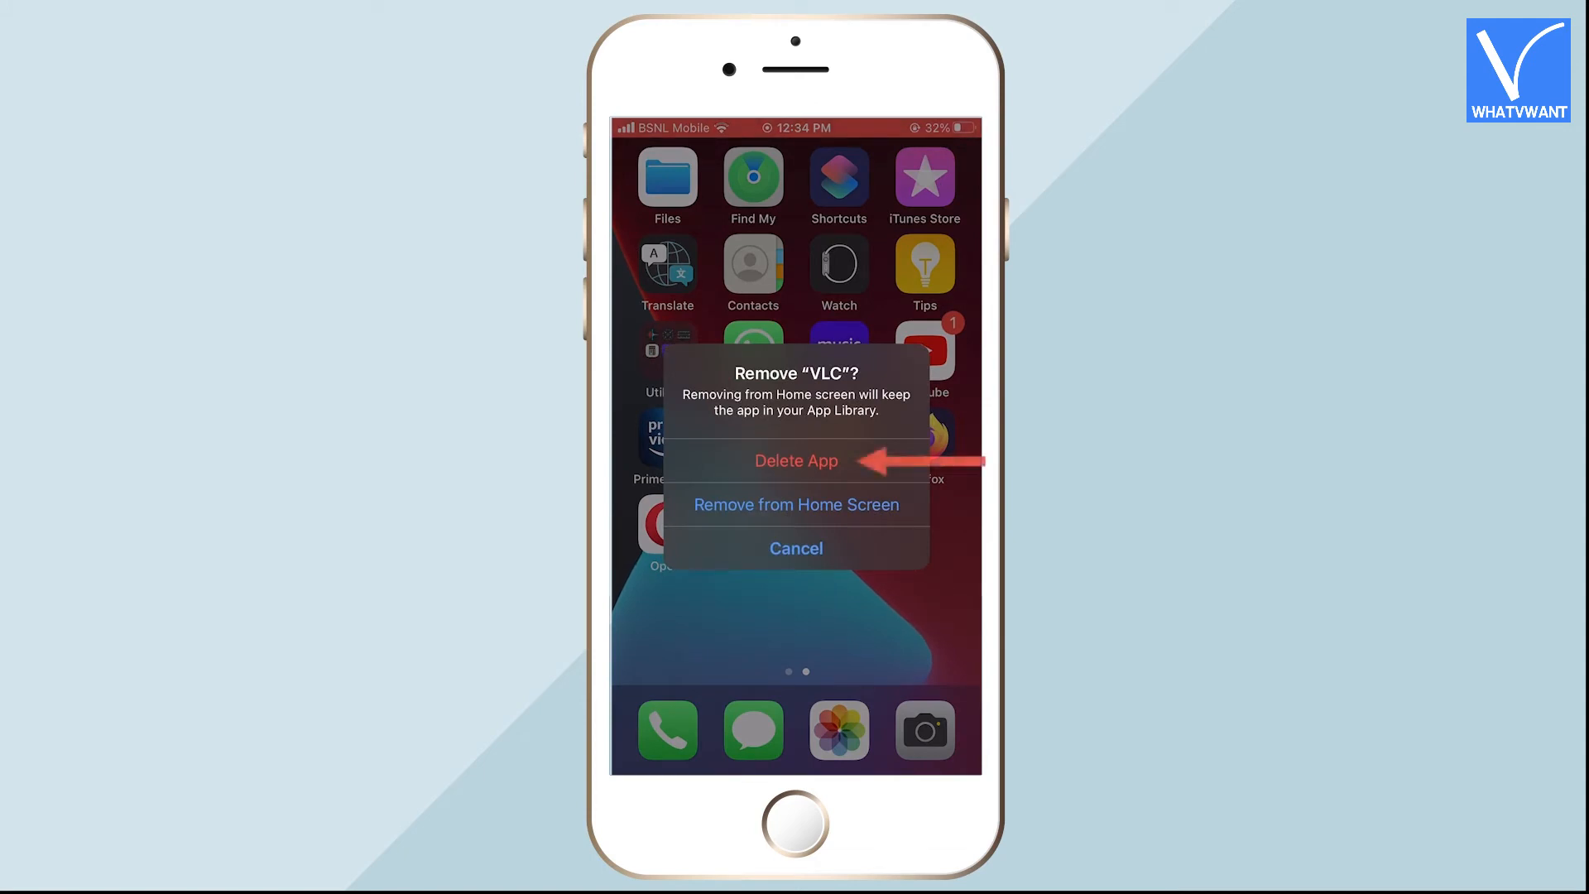
left_click(796, 461)
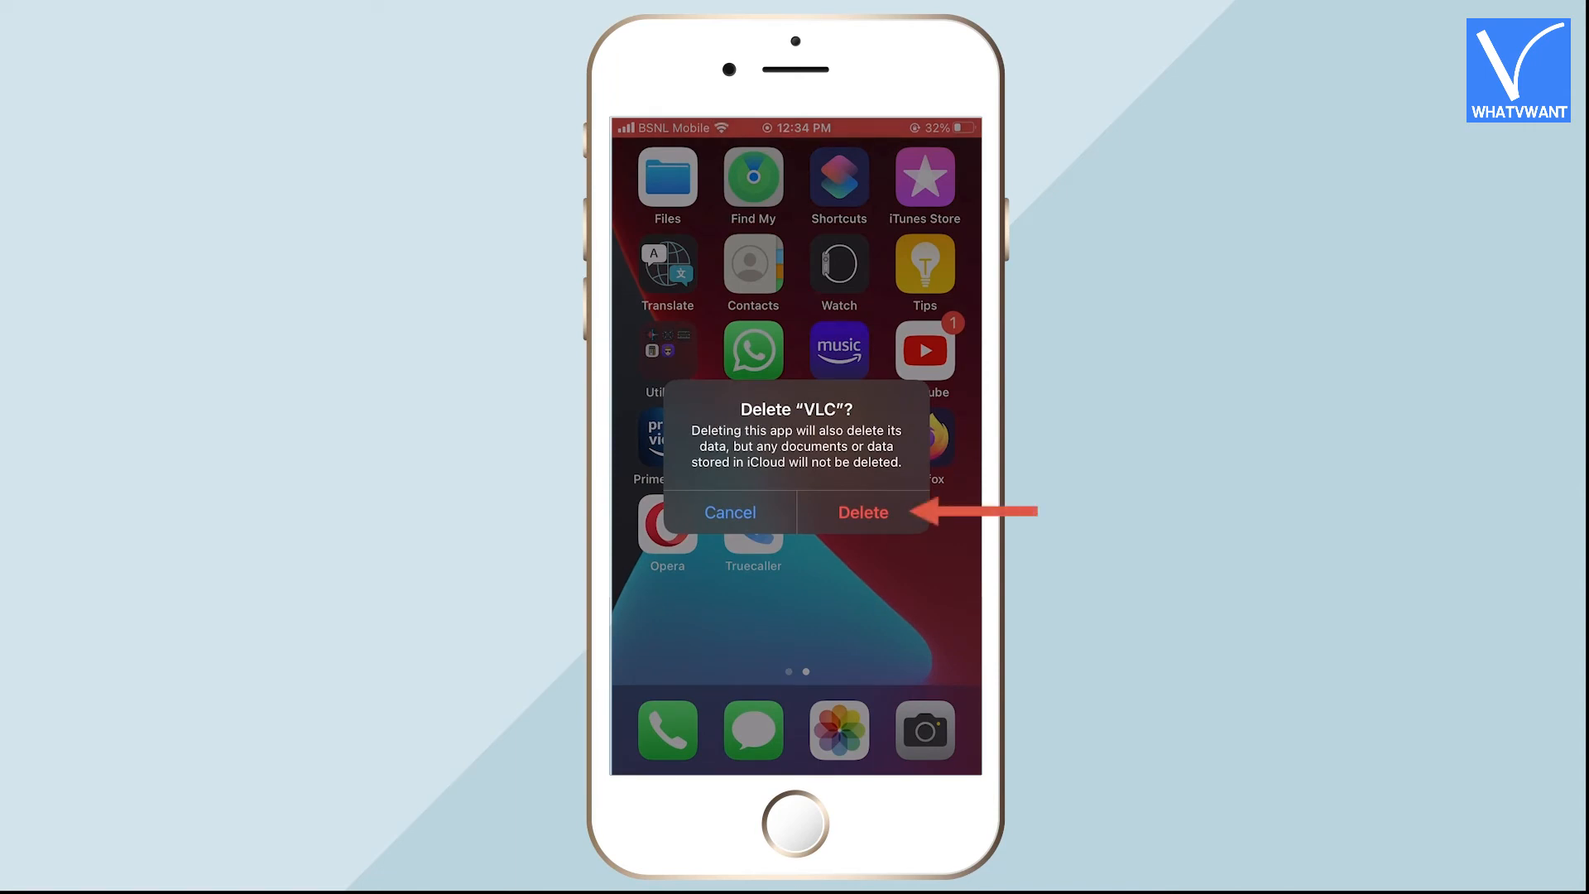
left_click(863, 512)
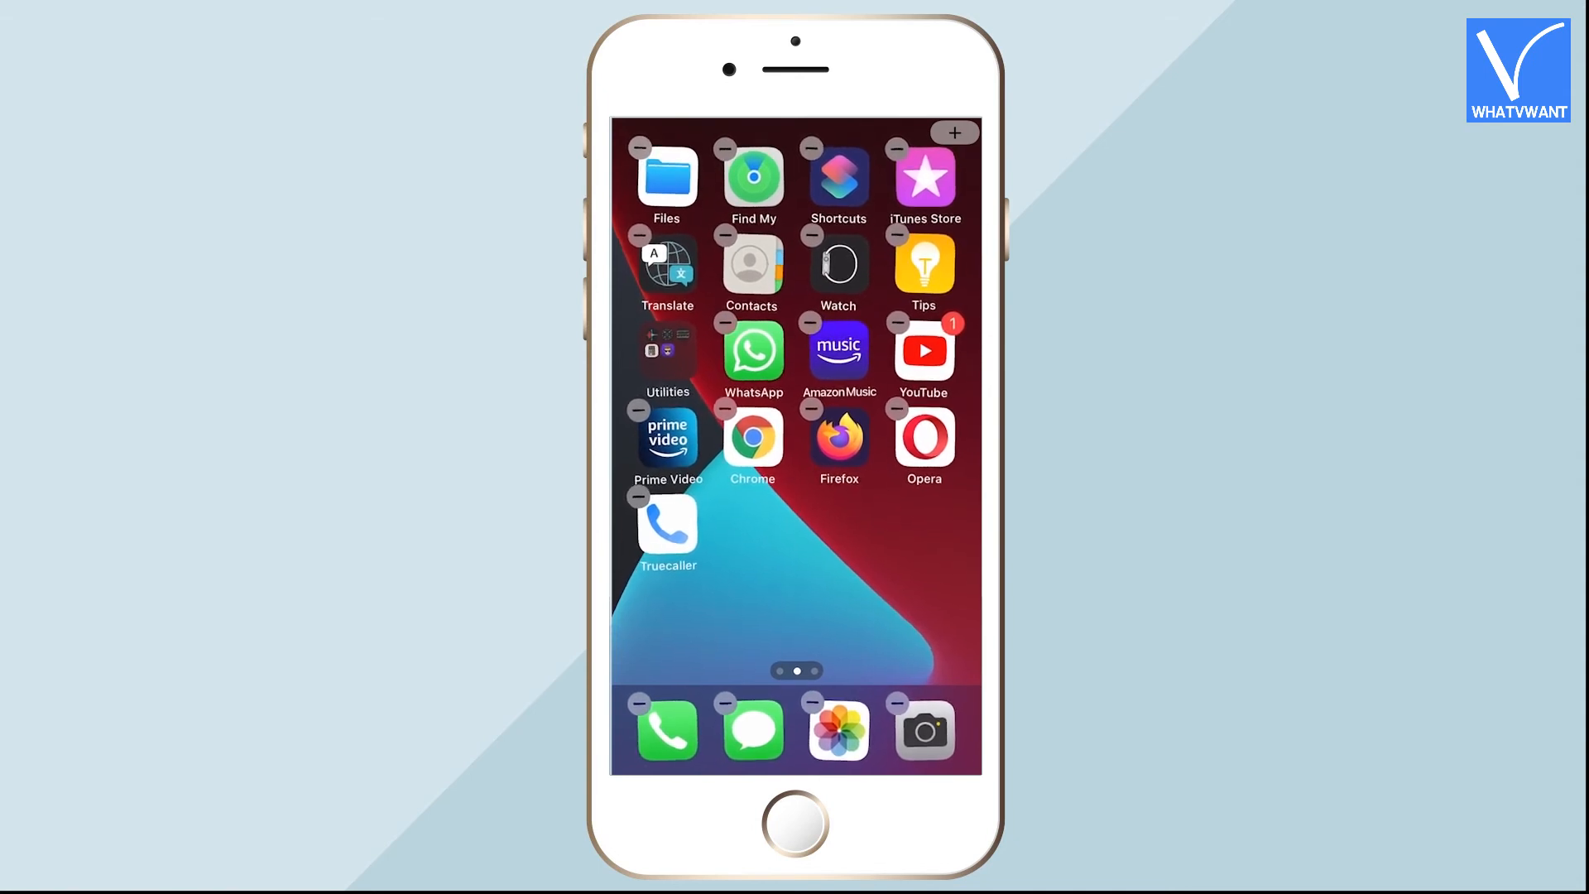
Tap Amazon Music's minus badge, choose Delete App, and confirm Delete.
left_click(810, 321)
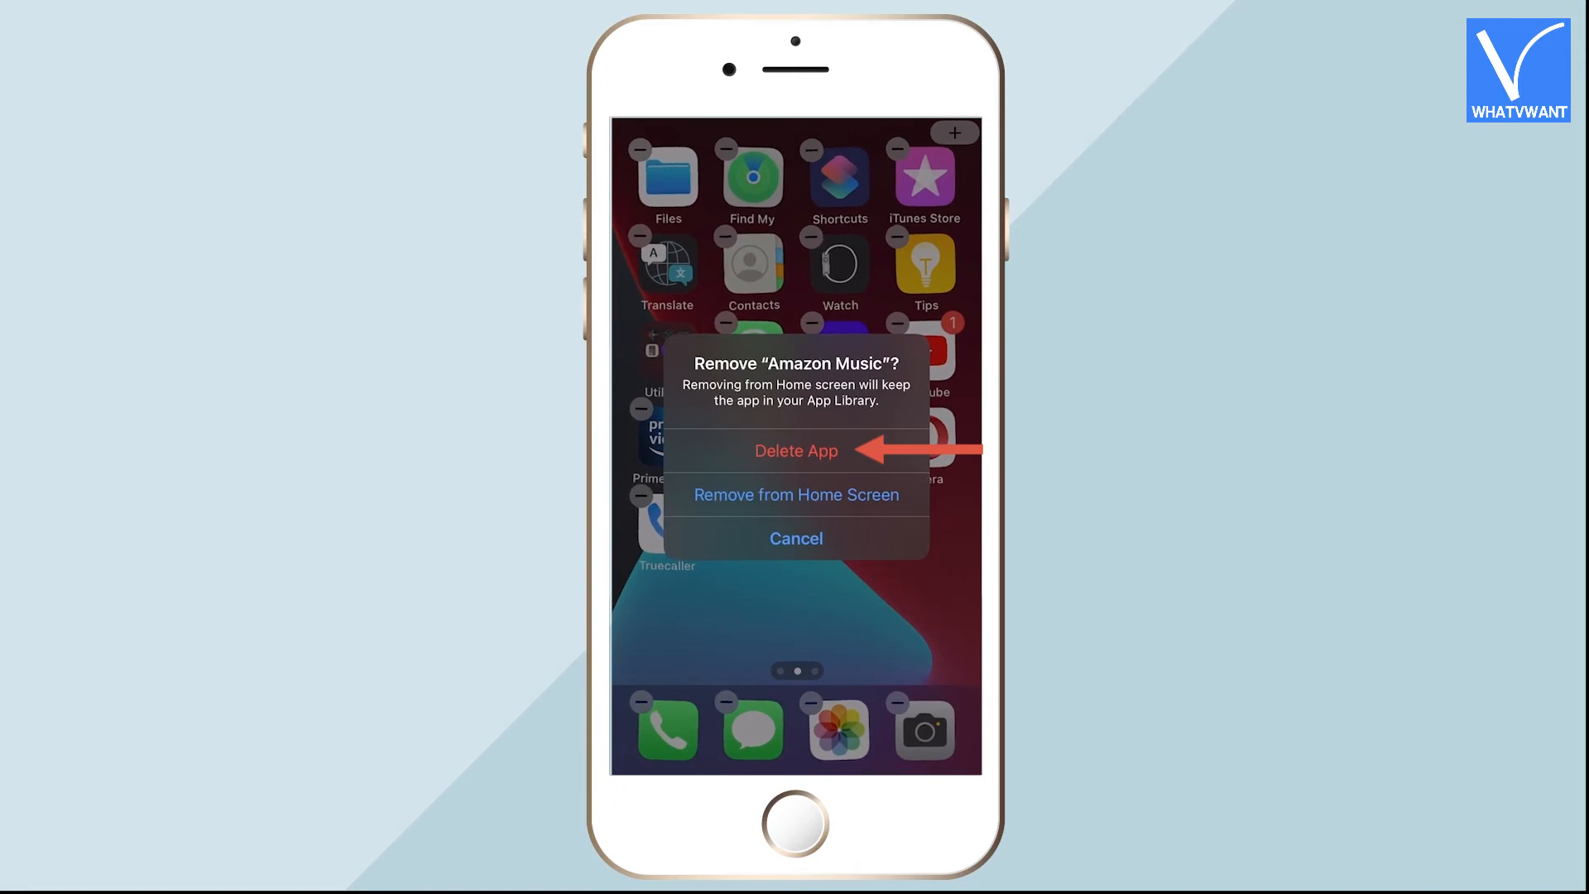
left_click(796, 451)
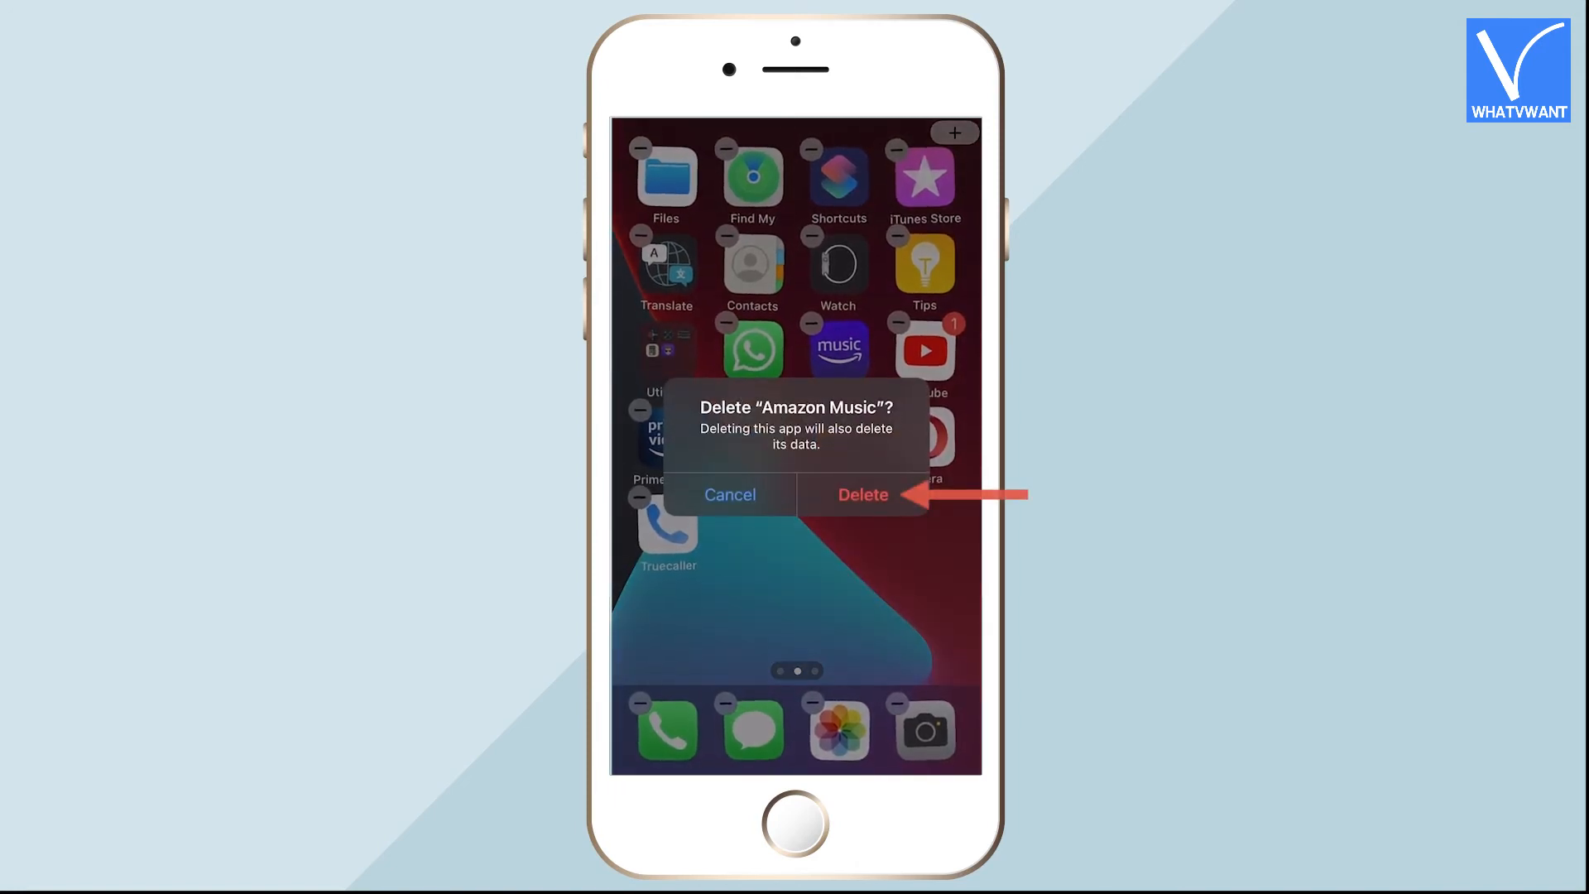
left_click(861, 495)
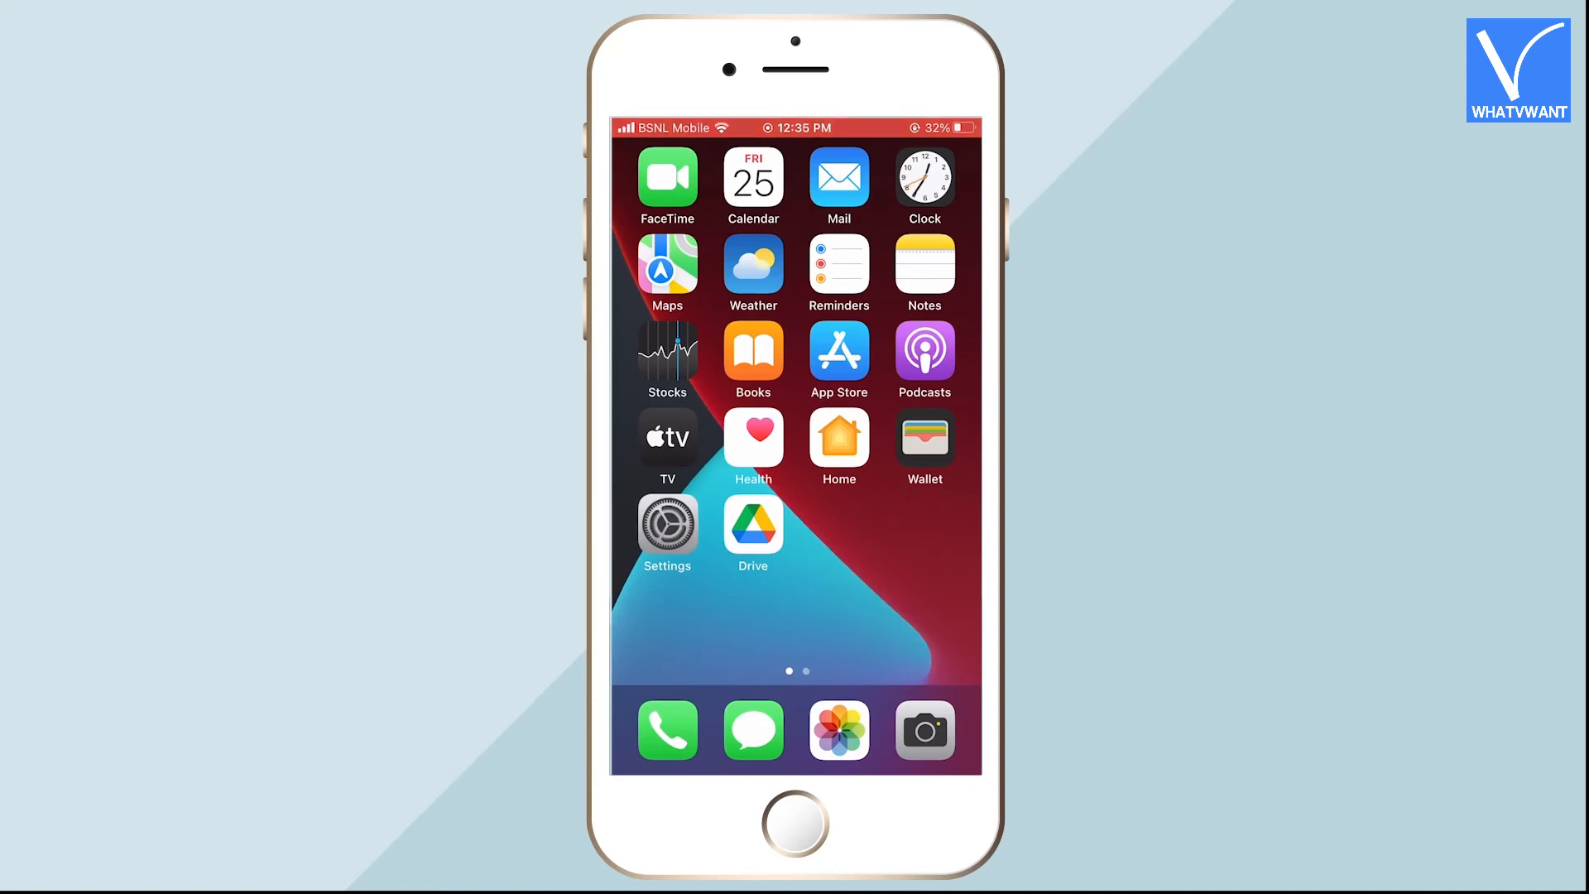
Go through General to Transfer or Reset iPhone and choose Erase All Content and Settings.
left_click(667, 524)
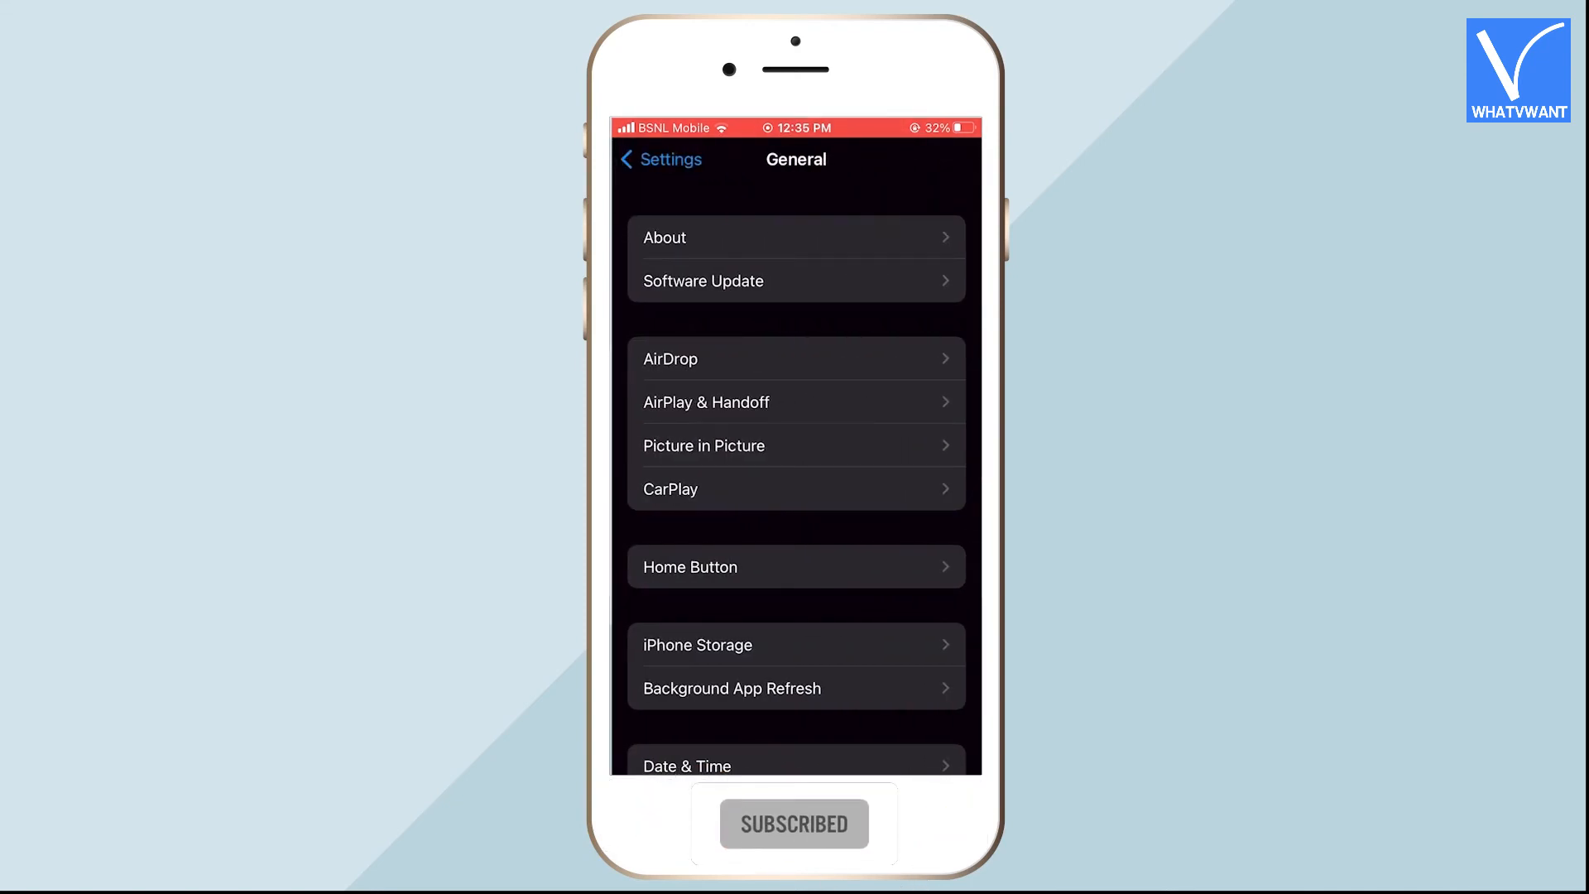
scroll("down", 3)
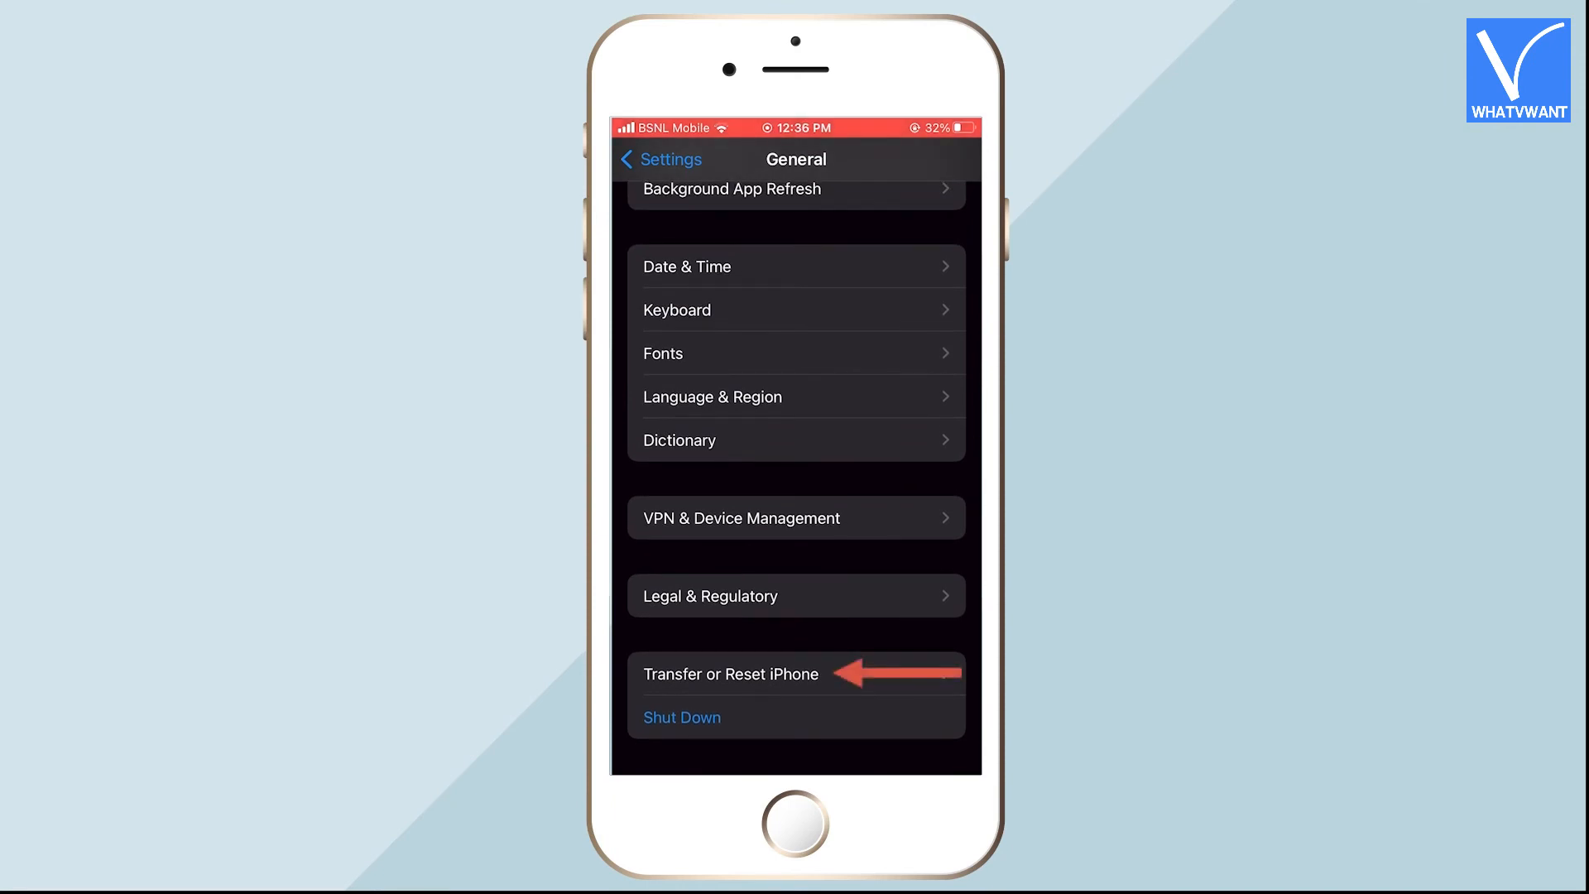
left_click(730, 673)
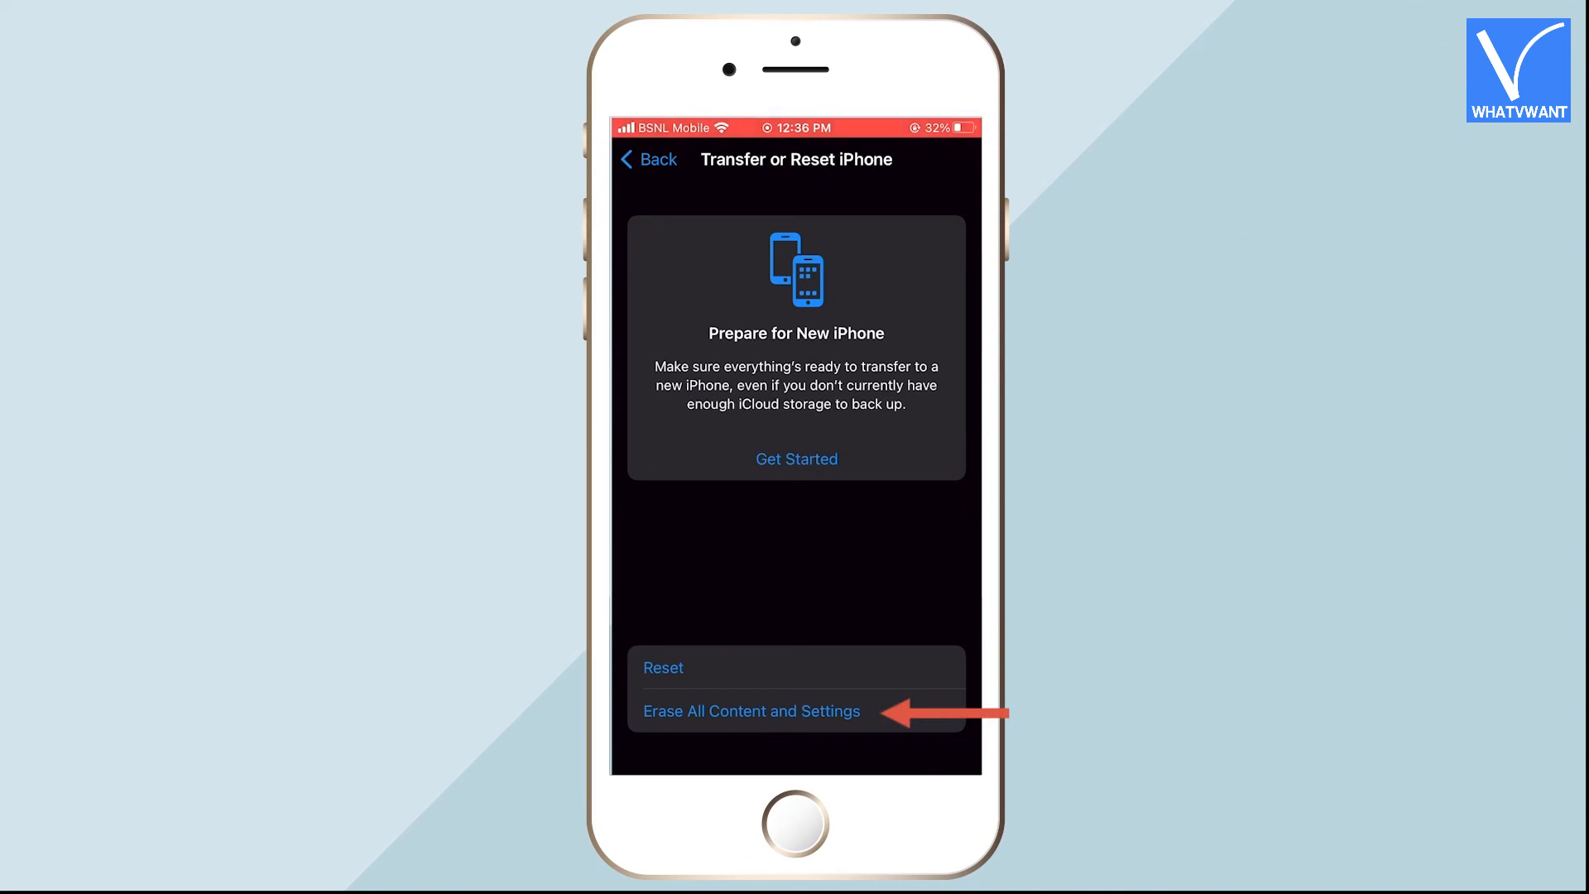
left_click(750, 710)
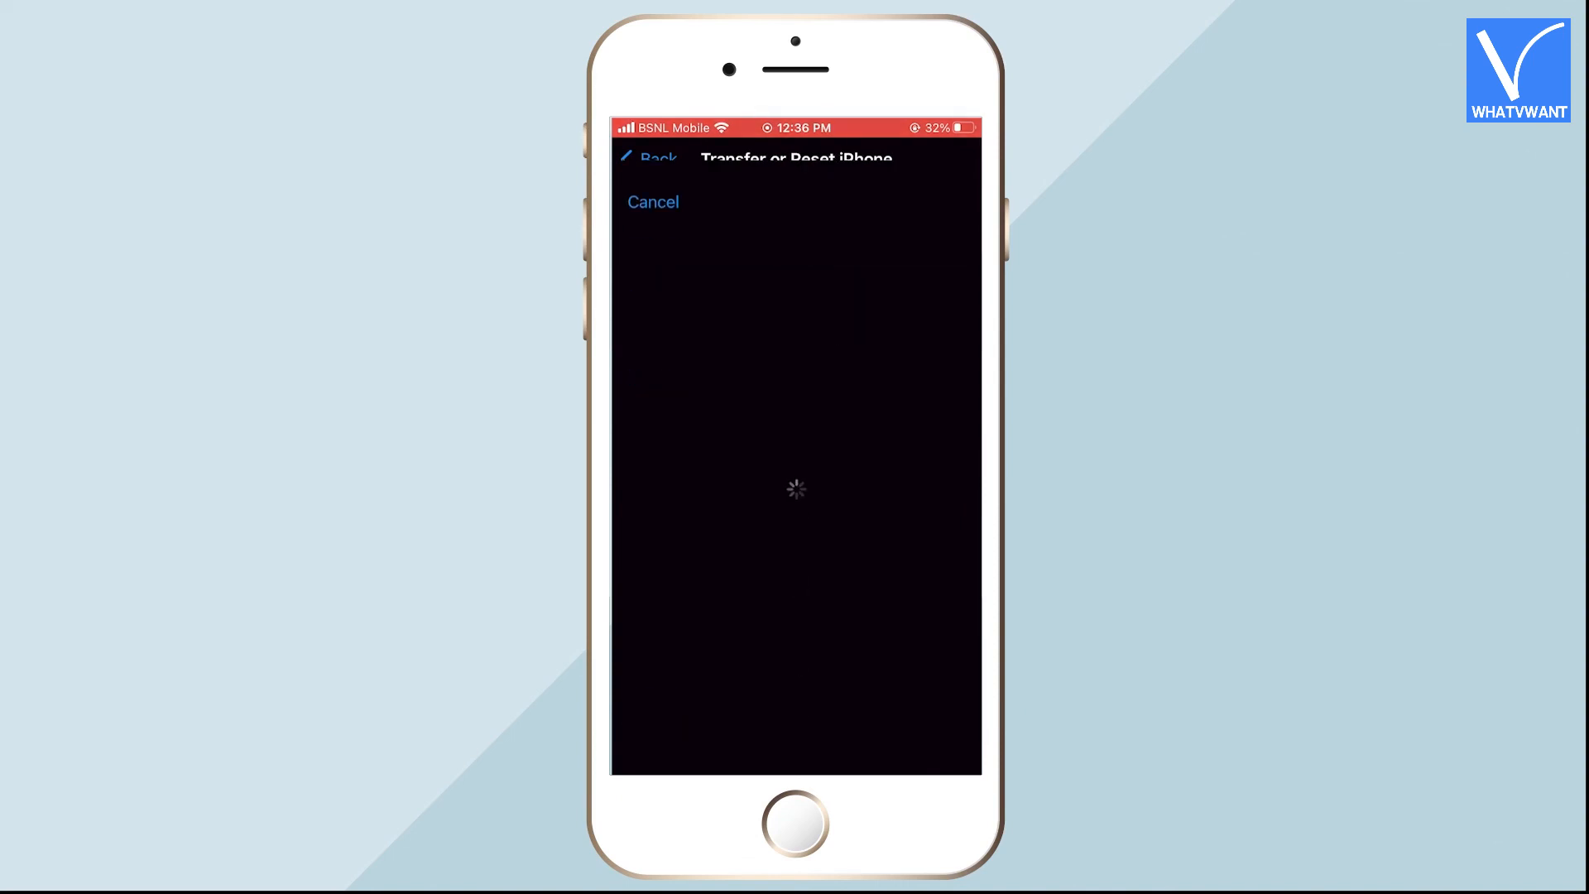